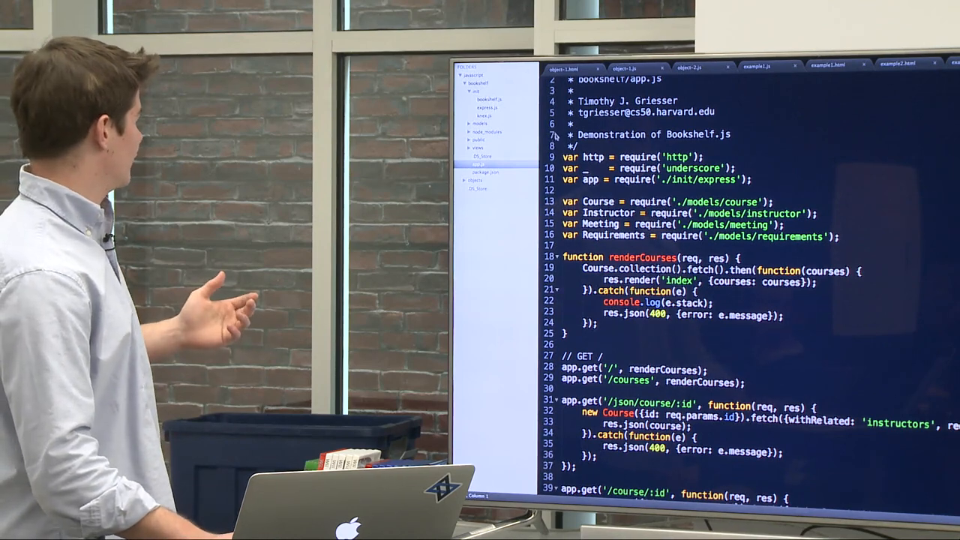
Step: Switch from app.js to init/express.js showing view engine, middleware and port 3000
left_click(484, 108)
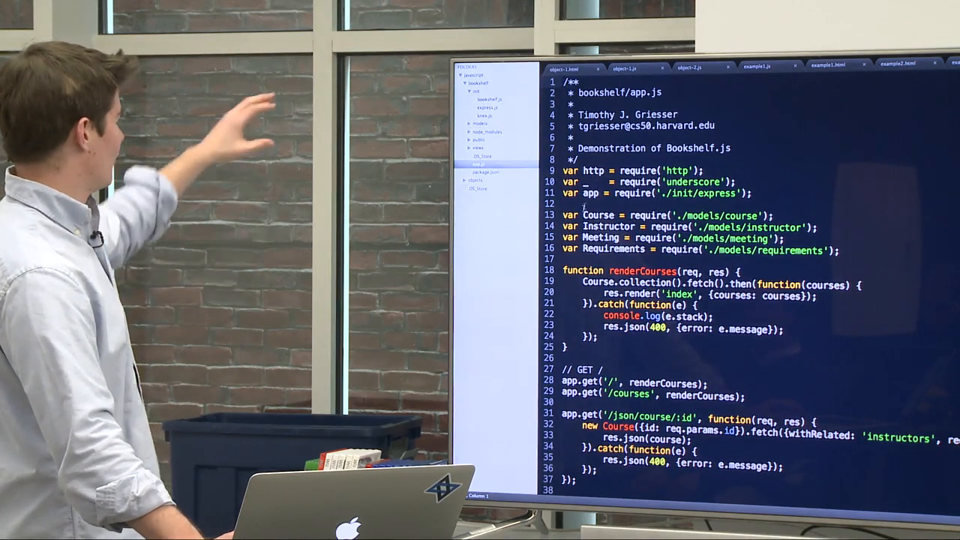
left_click(484, 108)
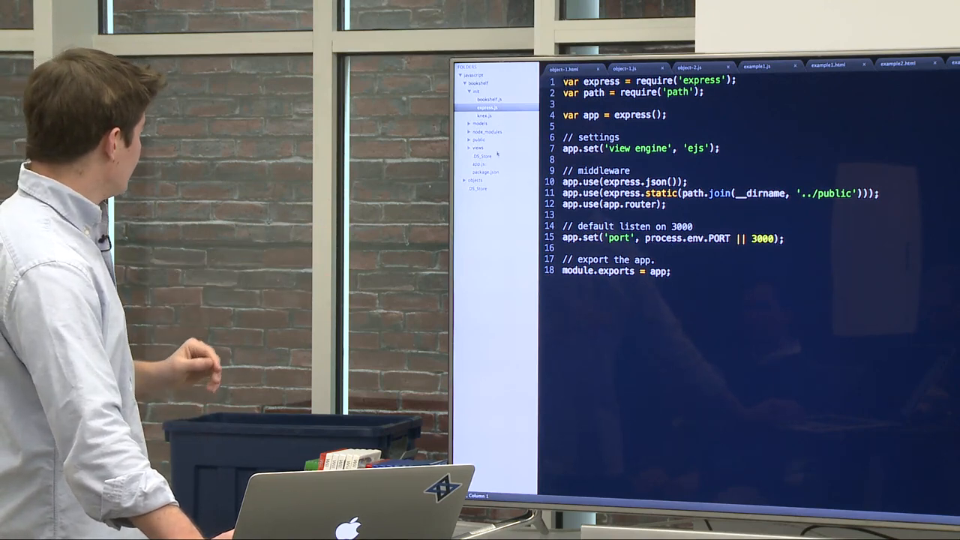
Step: Return to app.js with the renderCourses function and course routes
left_click(475, 164)
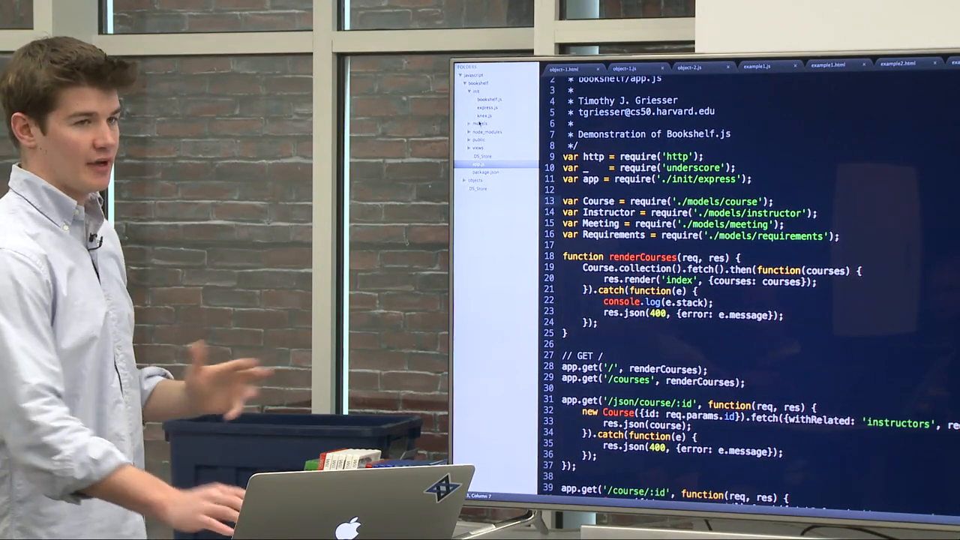
Step: Expand the models folder and show course.js with the courses table and instructors relation
left_click(480, 123)
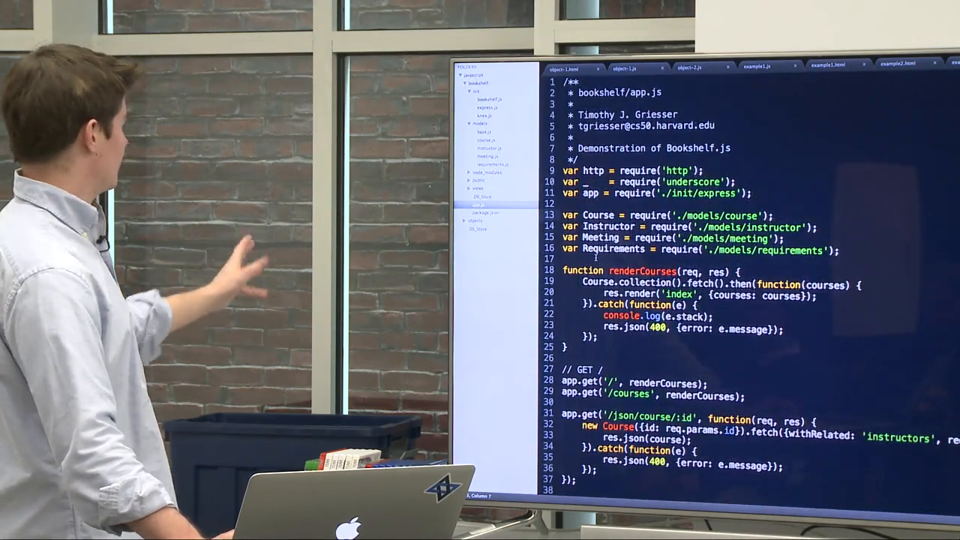
left_click(483, 141)
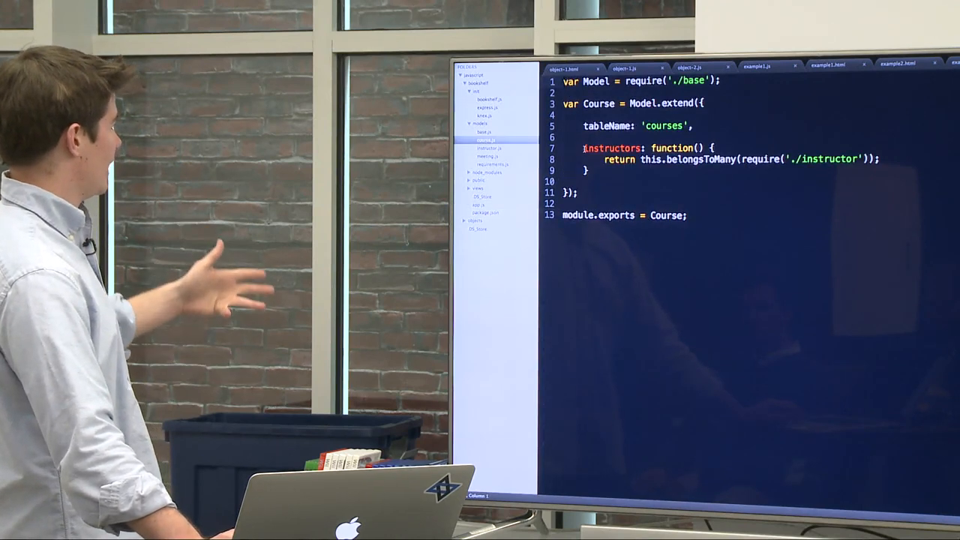